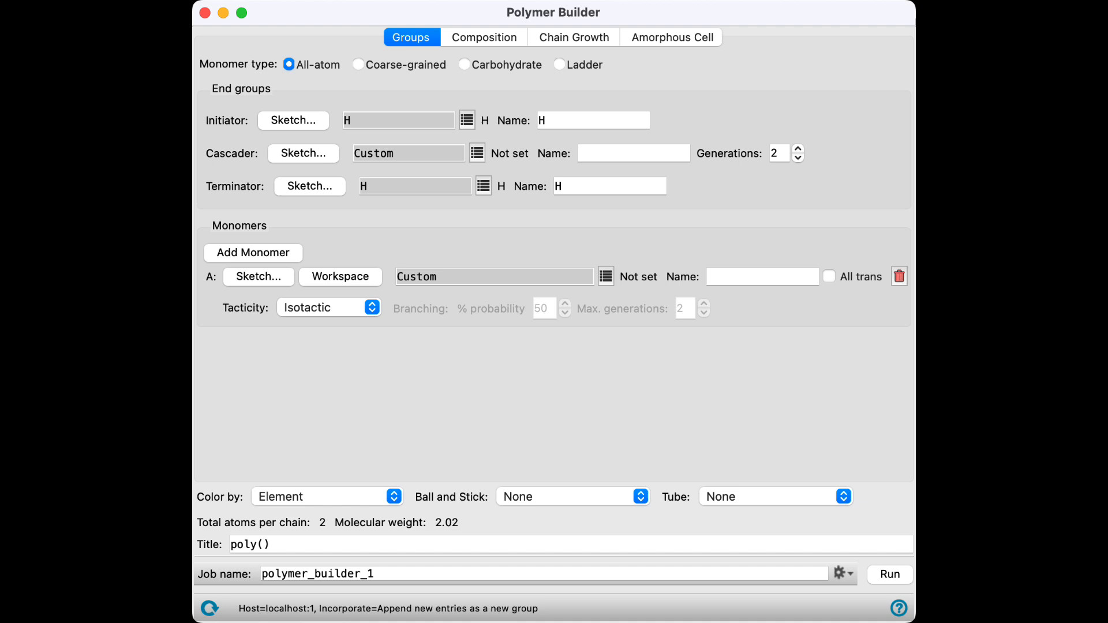
Step: Review the Composition, Chain Growth and Amorphous Cell pages, then bring up the monomer A library
{"action": "left_click", "coordinate": [483, 37]}
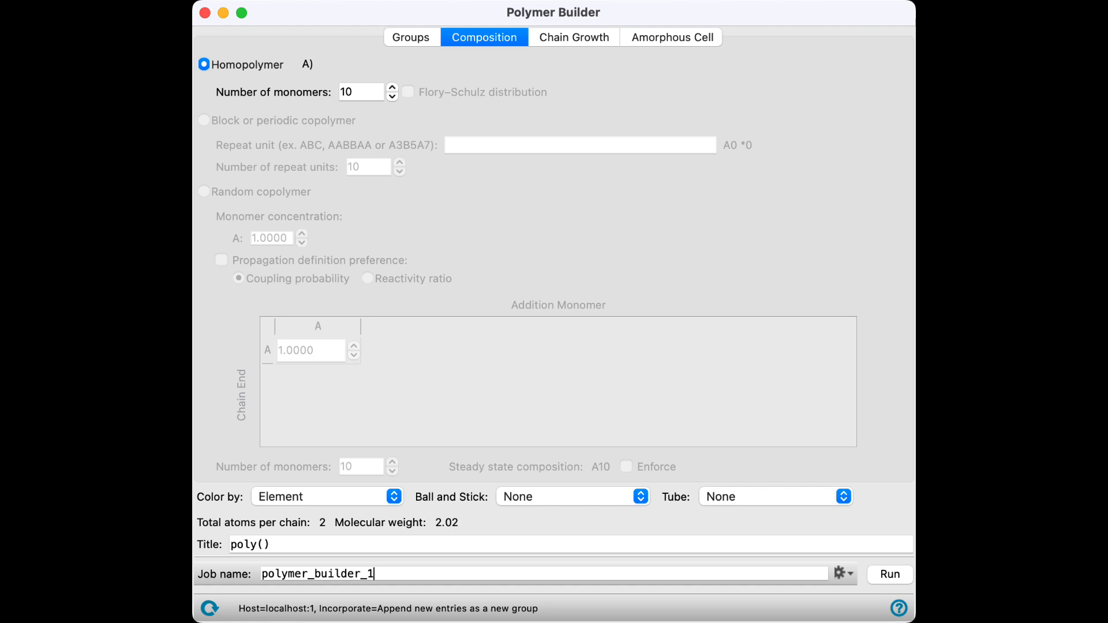
{"action": "left_click", "coordinate": [573, 37]}
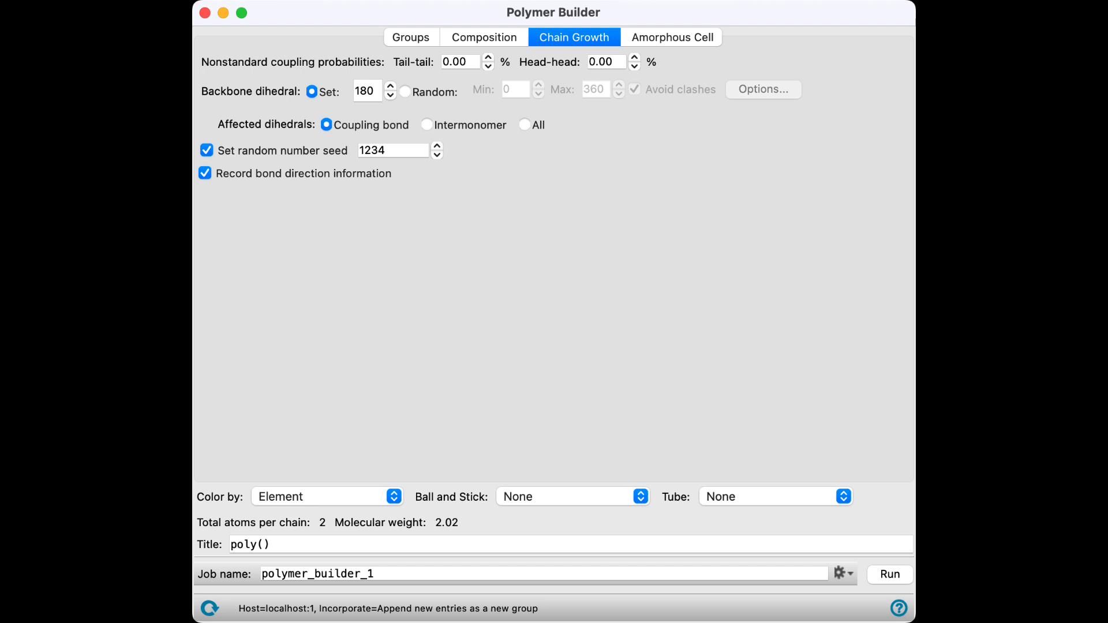
{"action": "left_click", "coordinate": [670, 37]}
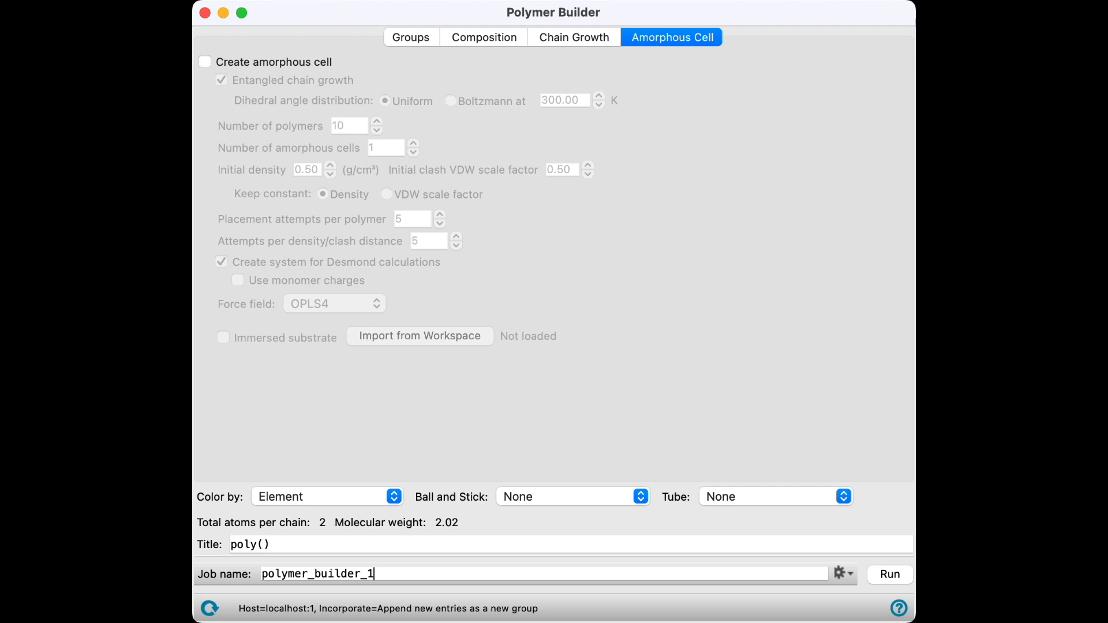
{"action": "left_click", "coordinate": [652, 297]}
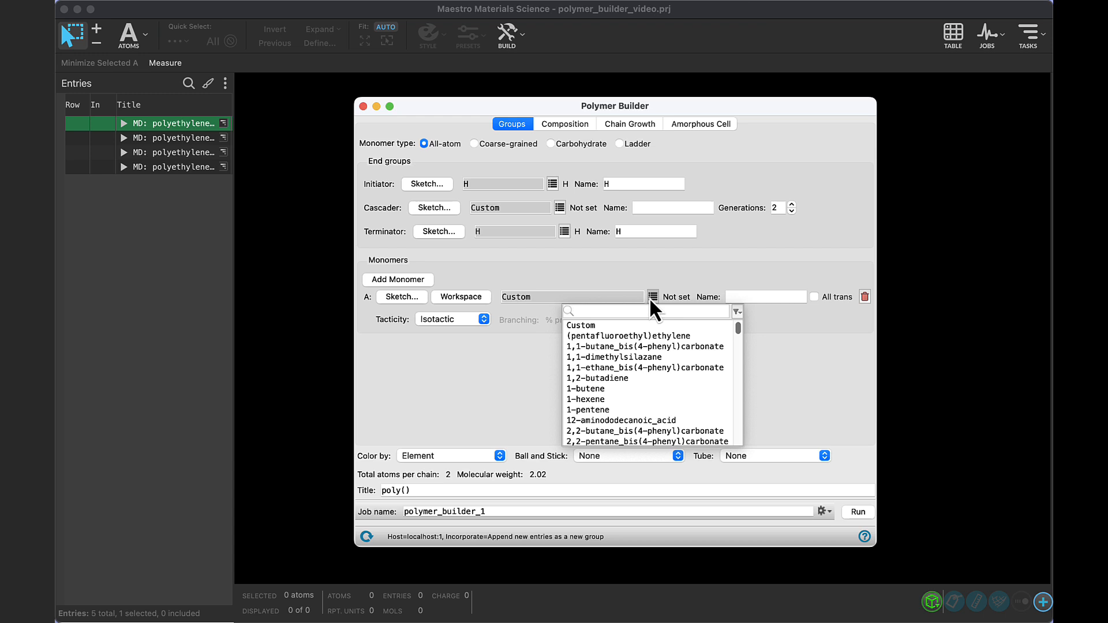
Step: Filter the monomer library for 'ethyl' and choose ethylene as monomer A
{"action": "type", "text": "ethylene"}
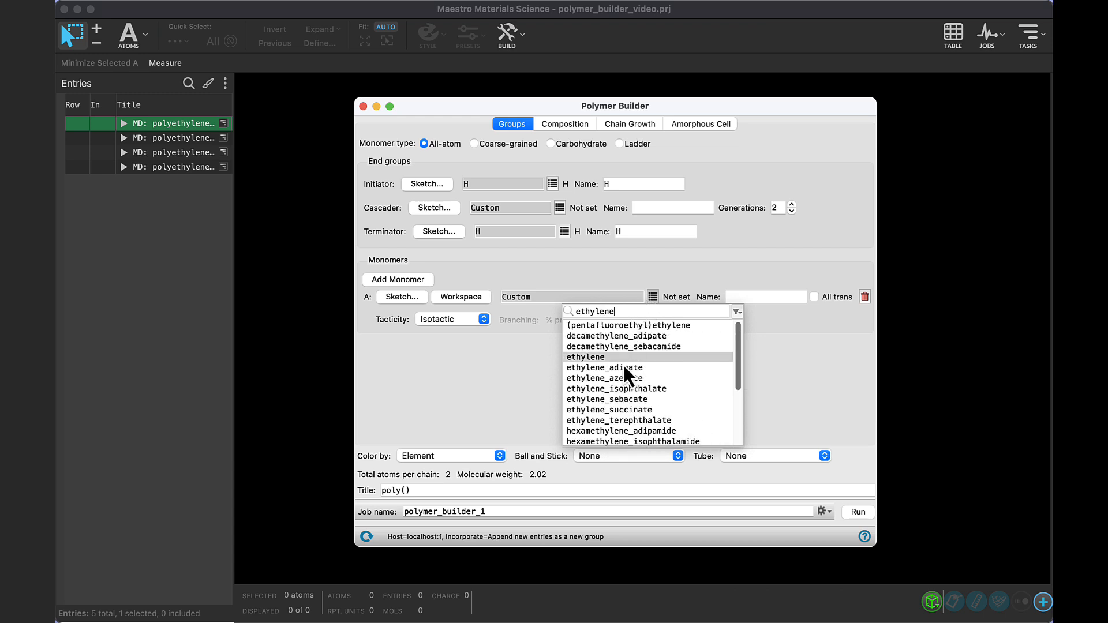
{"action": "left_click", "coordinate": [585, 357]}
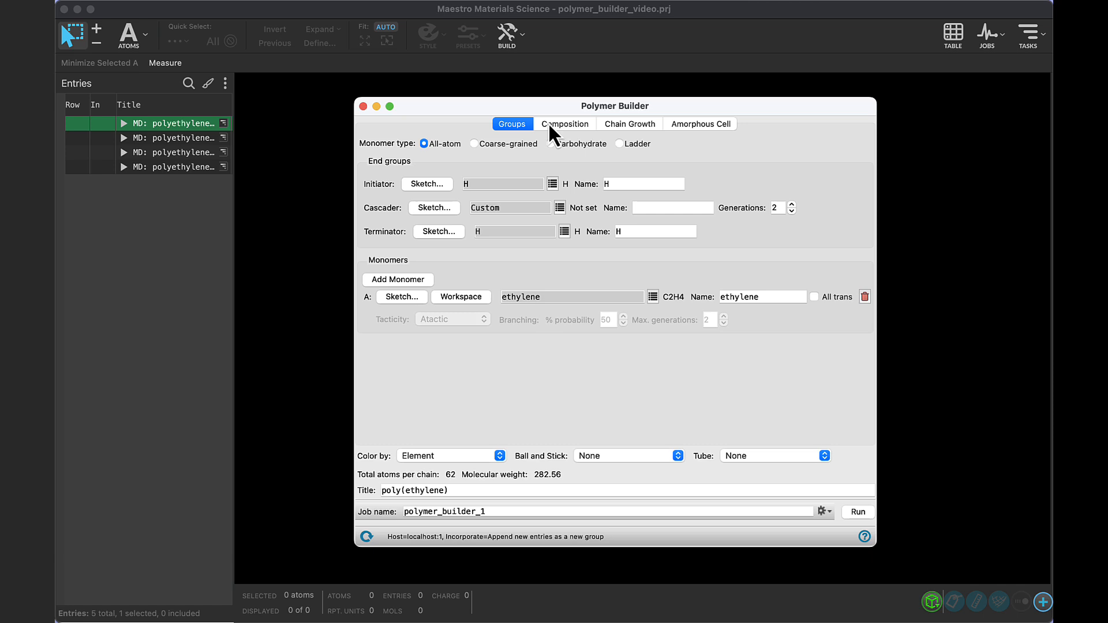
Step: Enable Create amorphous cell with 100 poly(ethylene) chains and close the builder
{"action": "left_click", "coordinate": [564, 123]}
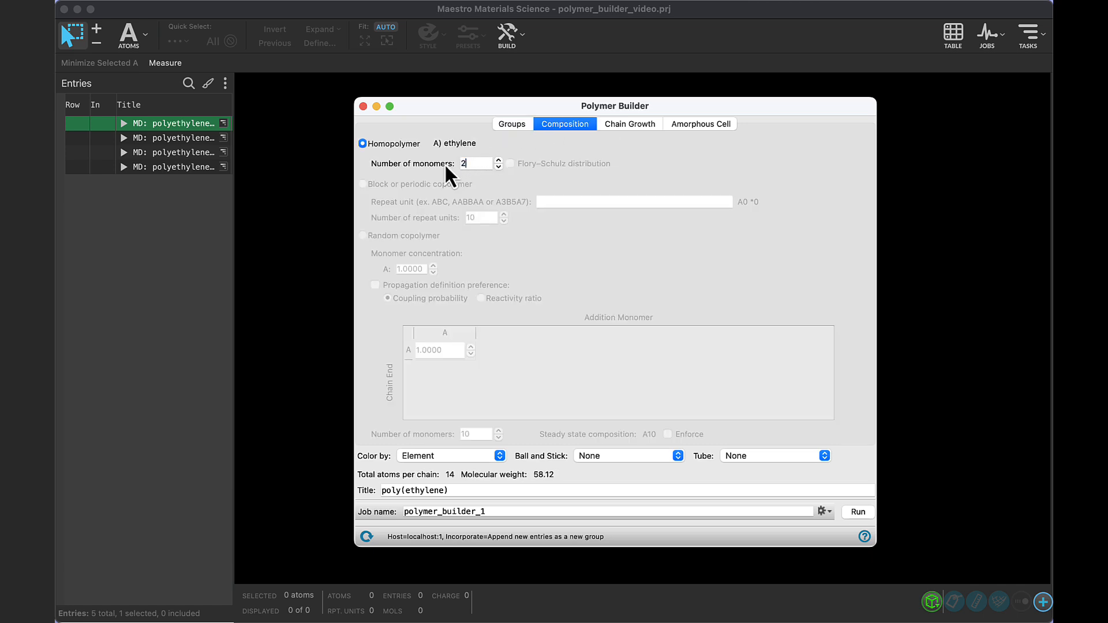
{"action": "left_click", "coordinate": [700, 123]}
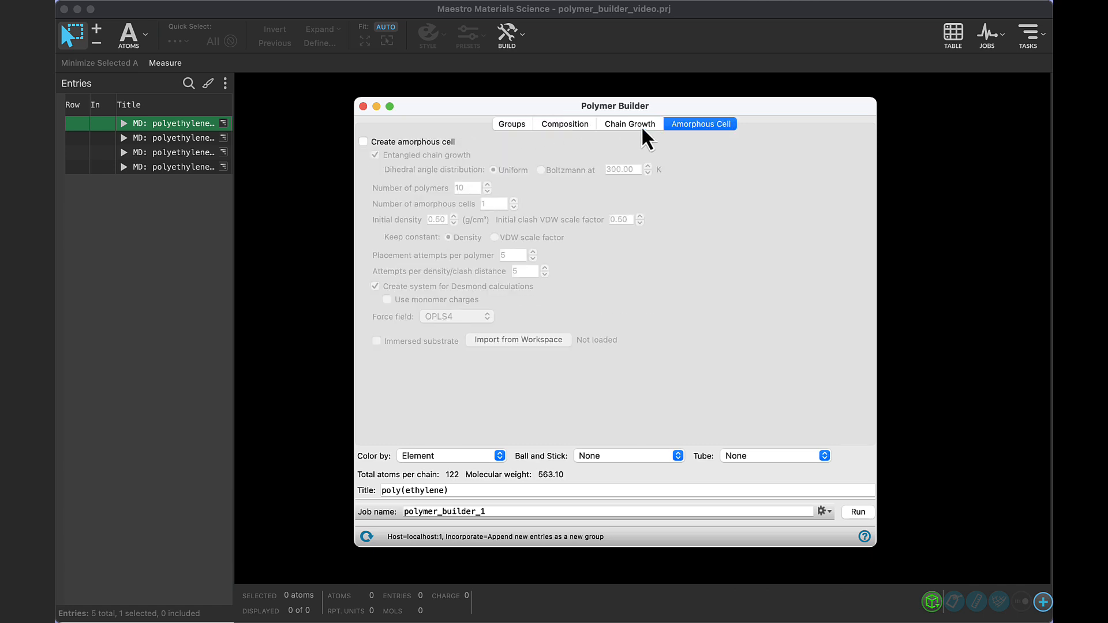
{"action": "left_click", "coordinate": [363, 141]}
{"action": "type", "text": "0"}
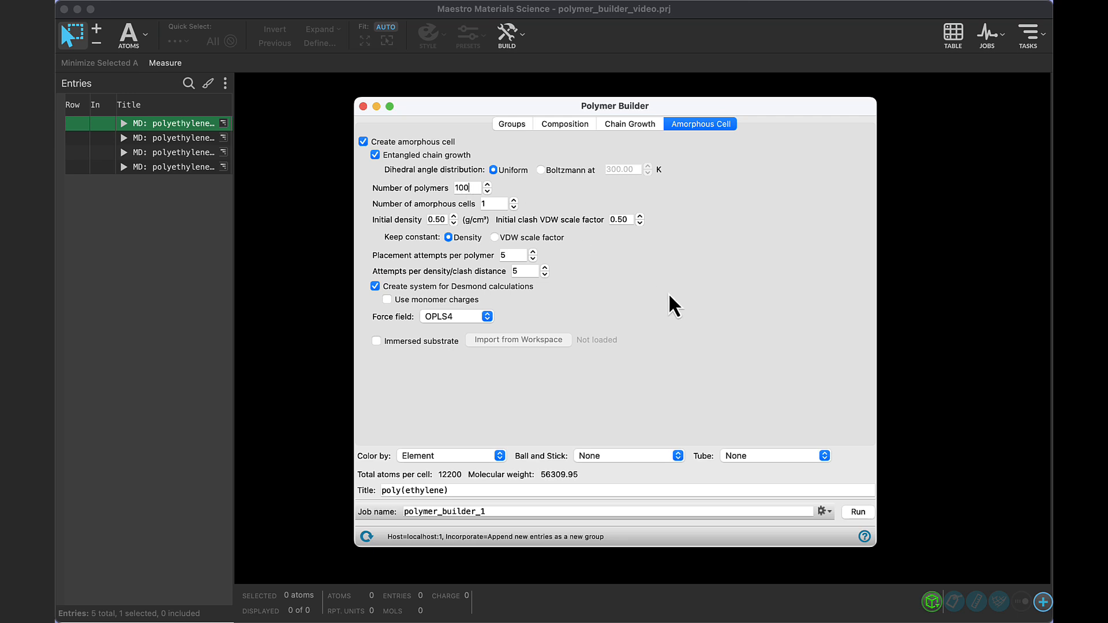
{"action": "mouse_move", "coordinate": [483, 124]}
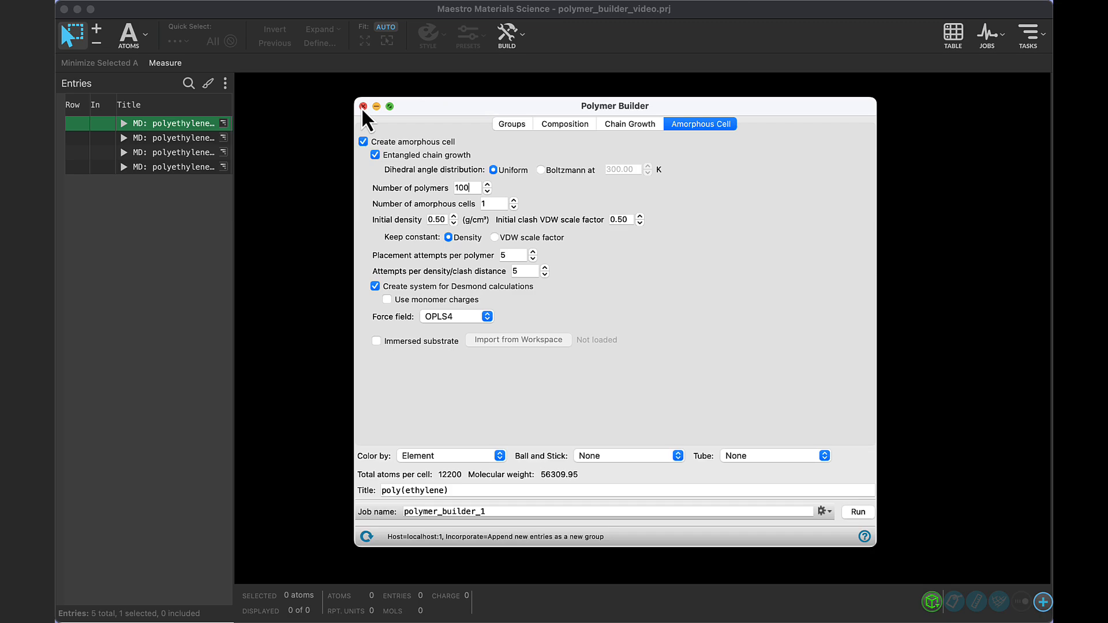
{"action": "left_click", "coordinate": [857, 511]}
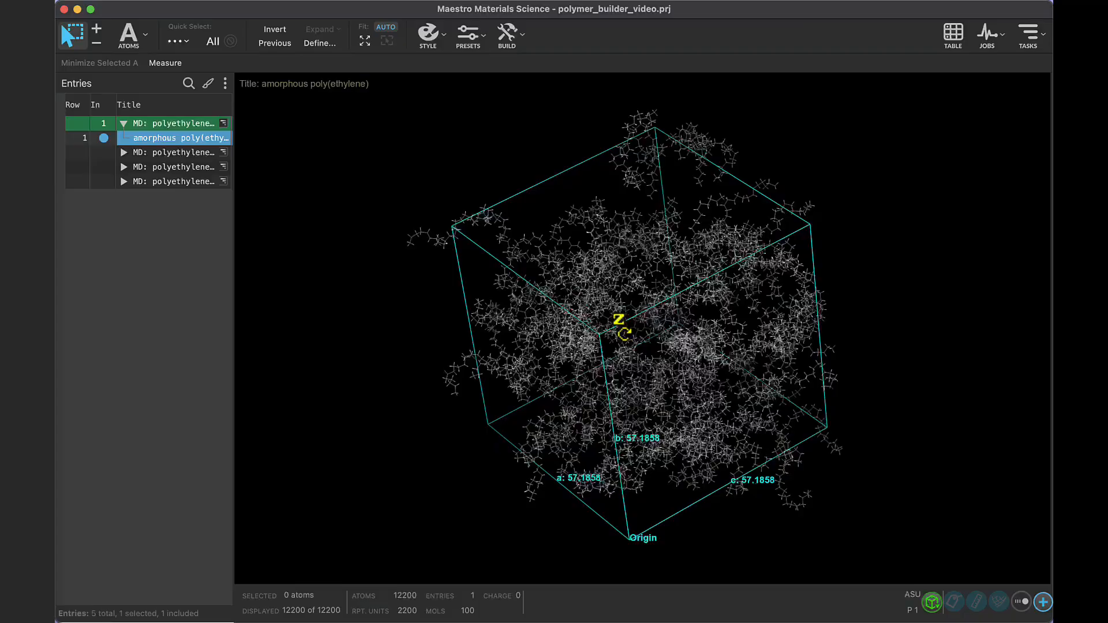
Step: Orbit the built amorphous poly(ethylene) cell to view another side
{"action": "left_click_drag", "start_coordinate": [622, 332], "coordinate": [791, 329]}
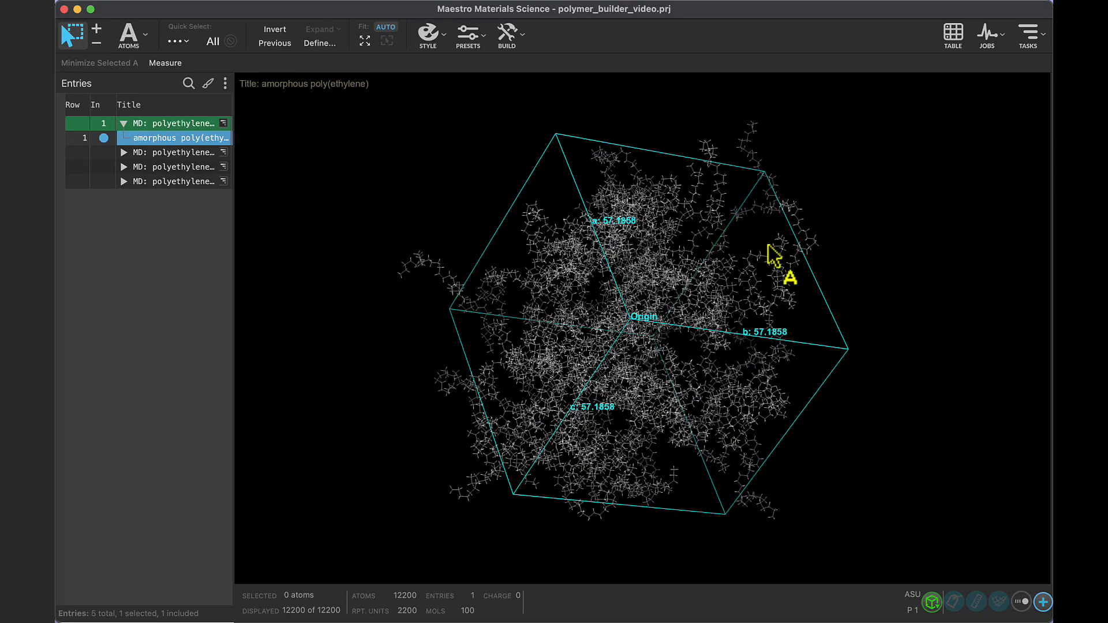
{"action": "mouse_move", "coordinate": [419, 249]}
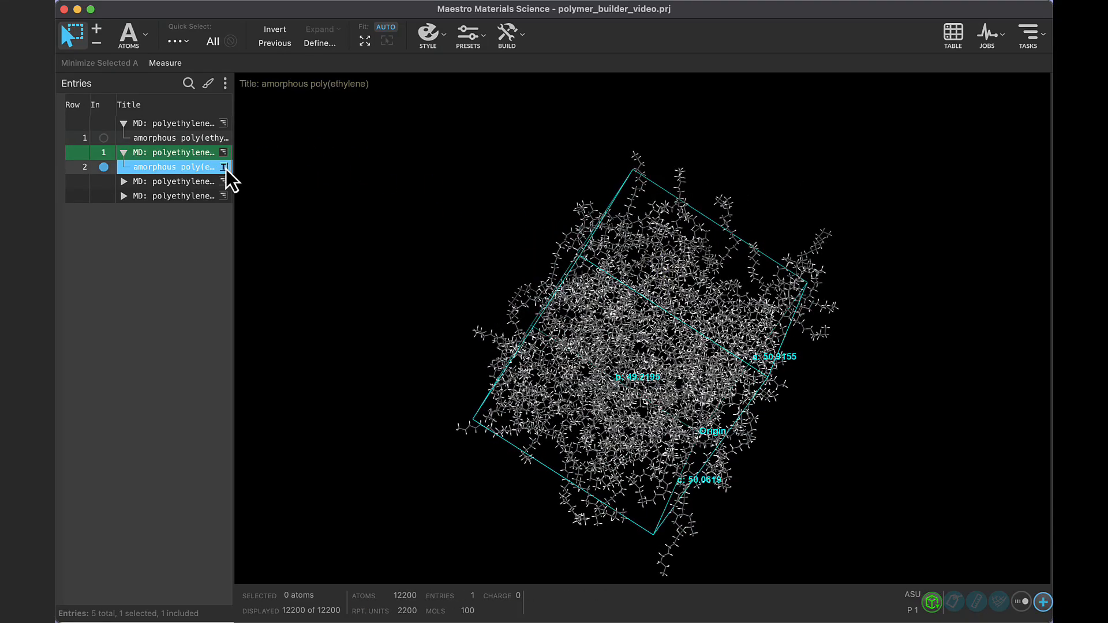
Step: Play the MD trajectory of the equilibrated poly(ethylene) cell
{"action": "left_click", "coordinate": [225, 166]}
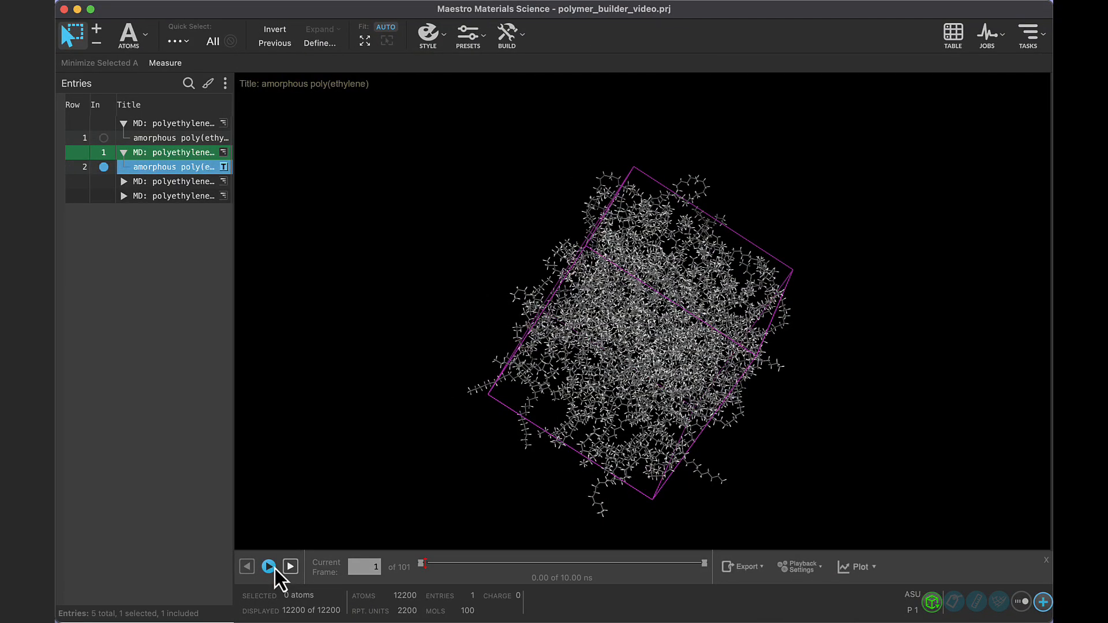
{"action": "left_click", "coordinate": [267, 565]}
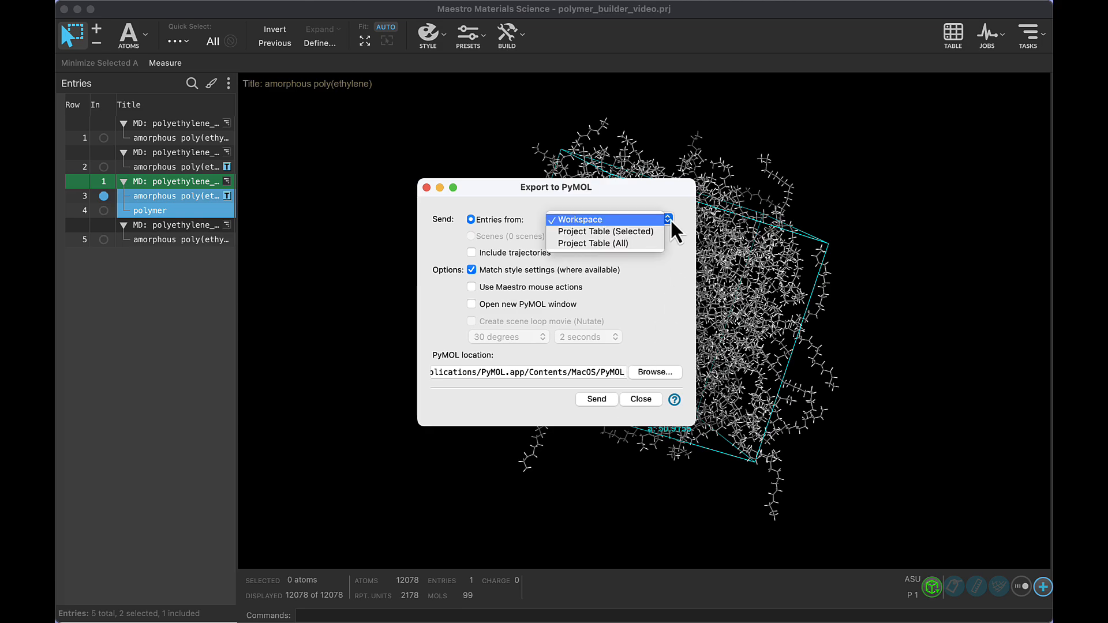
Step: Export the selected Project Table entries to PyMOL
{"action": "left_click", "coordinate": [605, 231]}
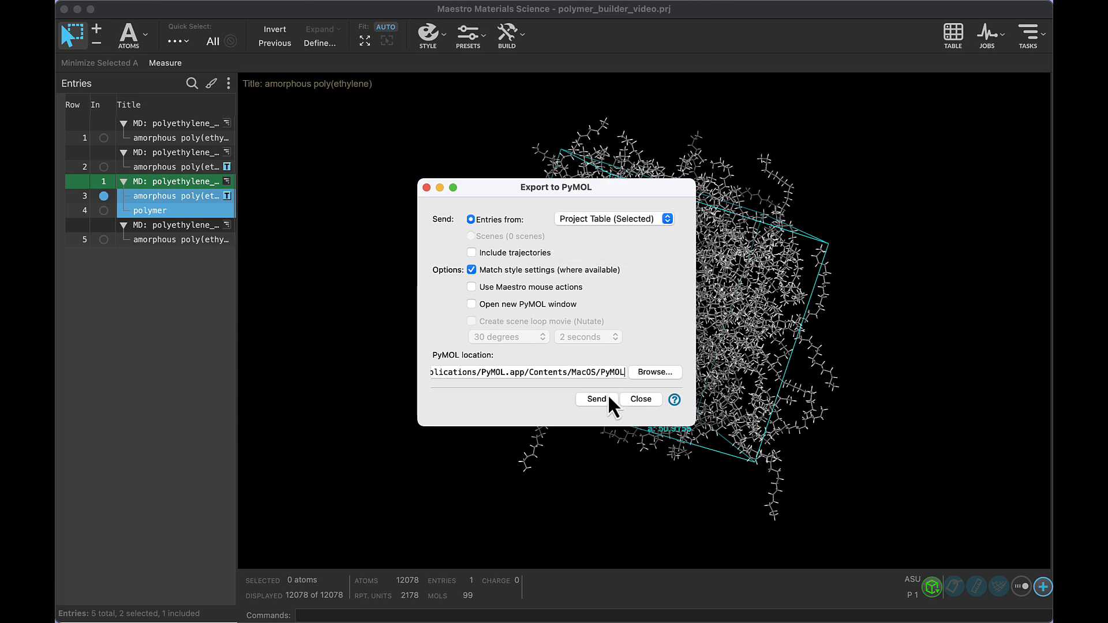
{"action": "left_click", "coordinate": [595, 399]}
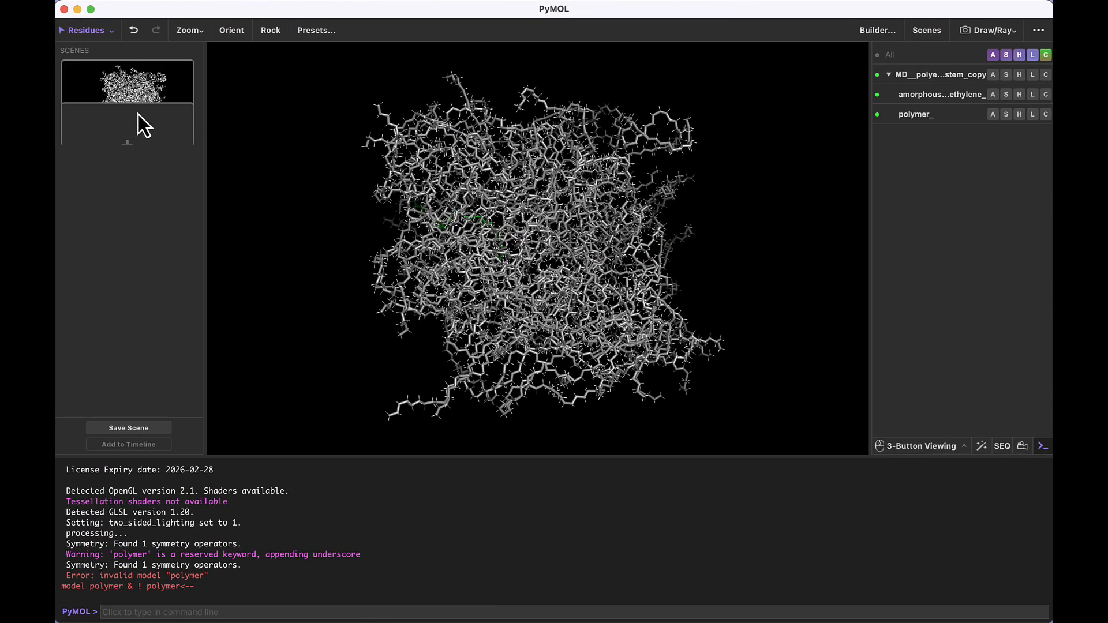